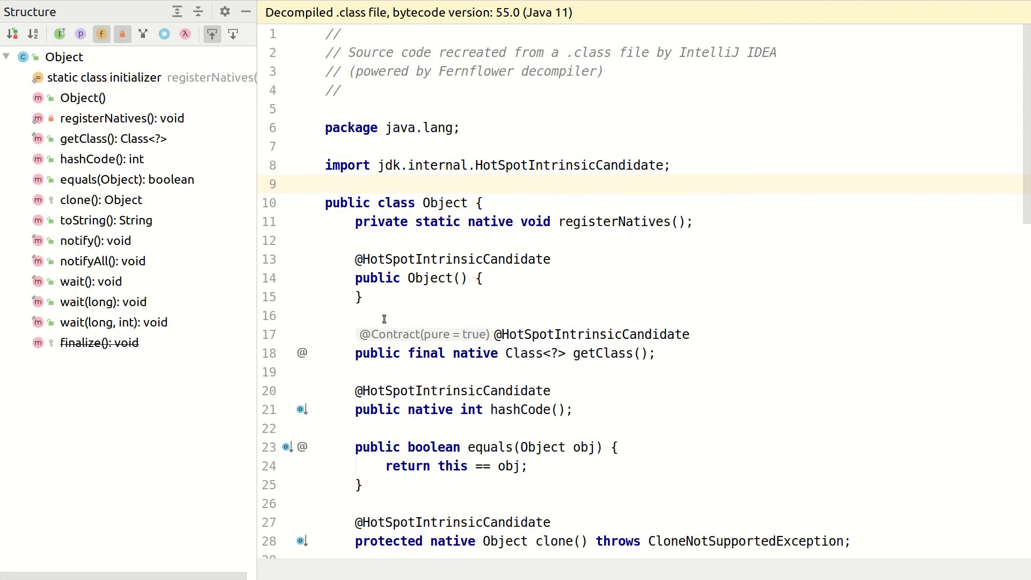
pyautogui.moveTo(163, 234)
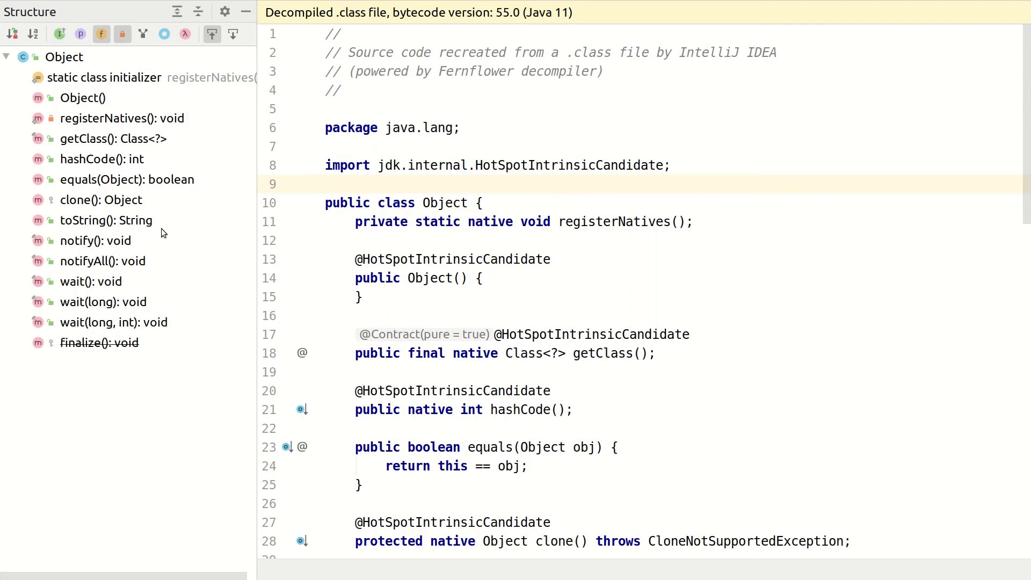
pyautogui.moveTo(91, 200)
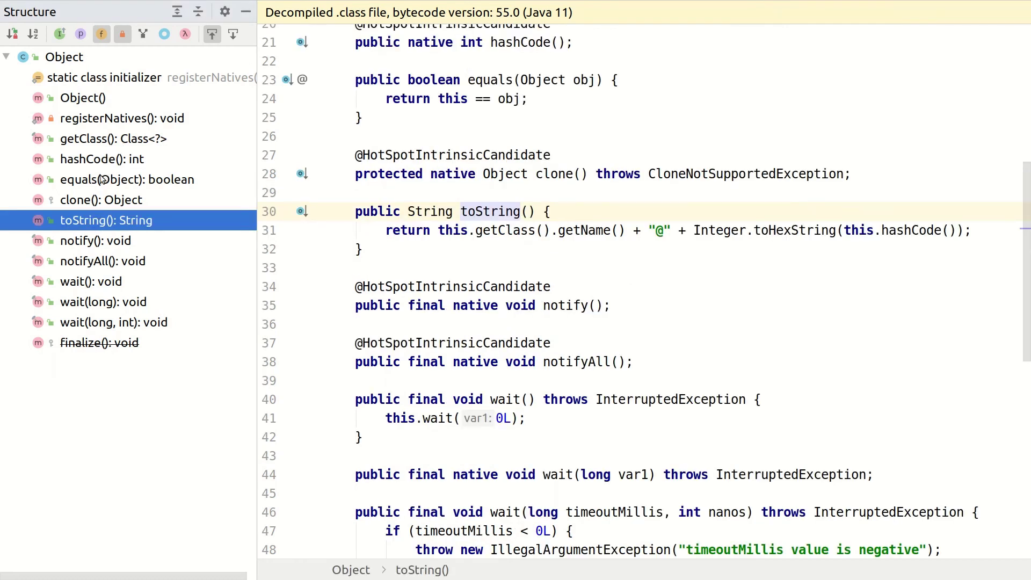
# Step: Search classes for ToString, Equals, Hash and ToStringB to land on Apache Commons ToStringBuilder
pyautogui.click(127, 180)
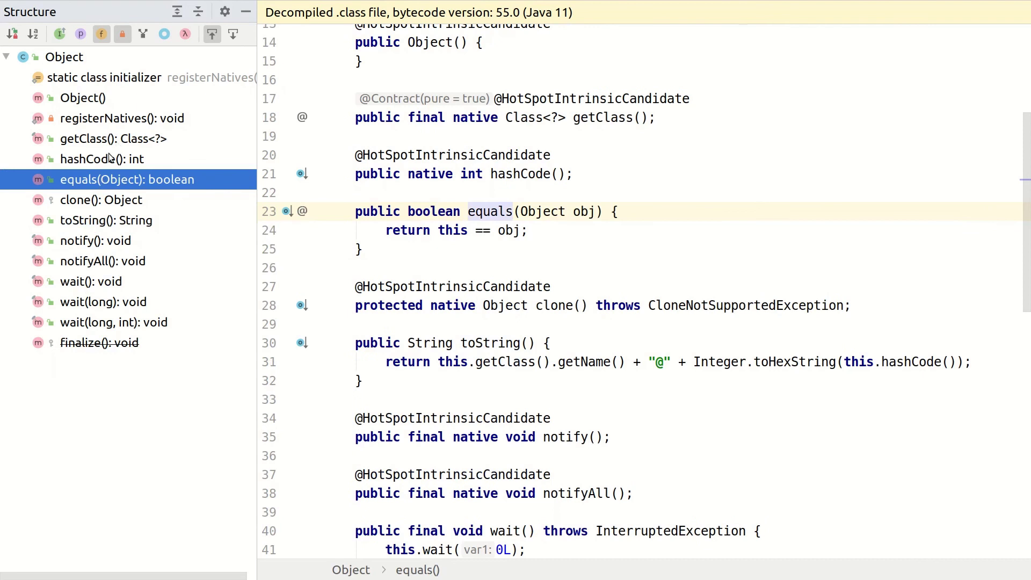
pyautogui.write('T')
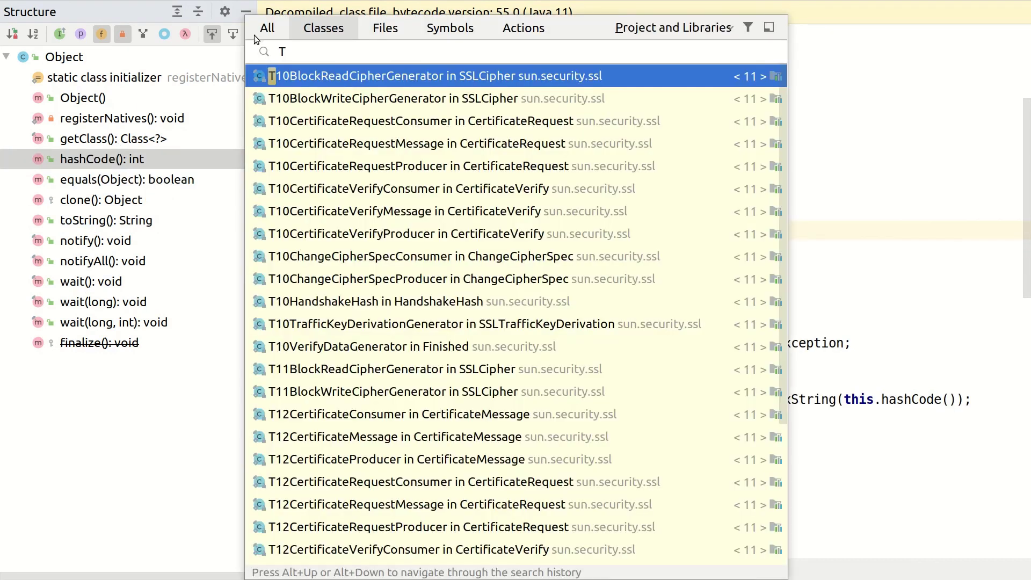
pyautogui.write('oString')
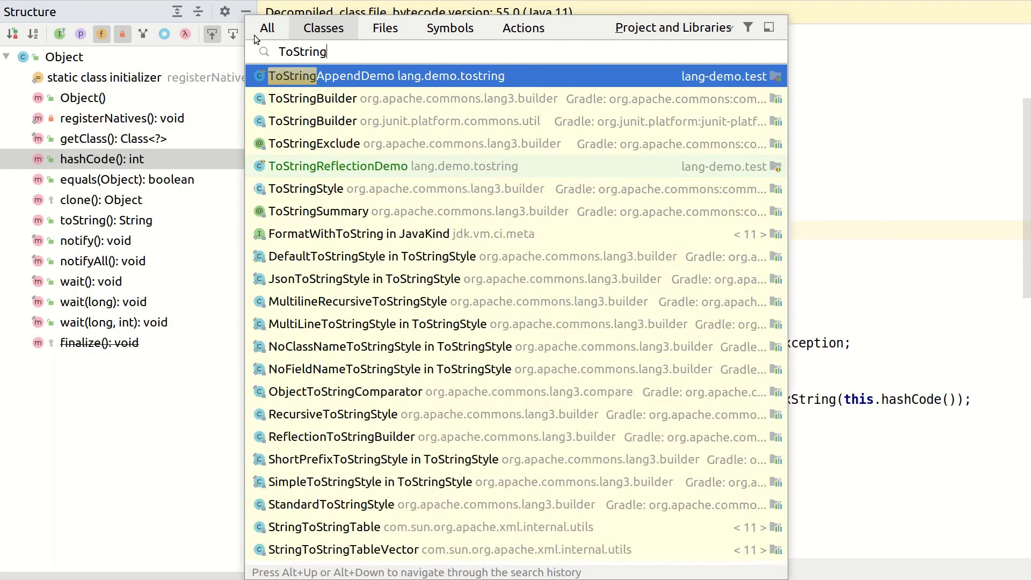
pyautogui.write('Equl')
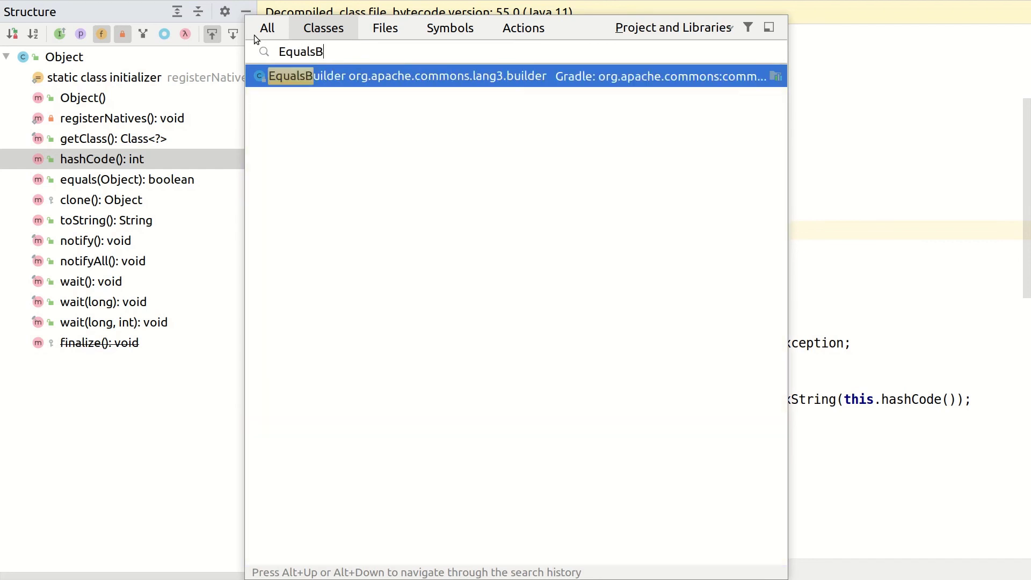
pyautogui.write('HashcodeB')
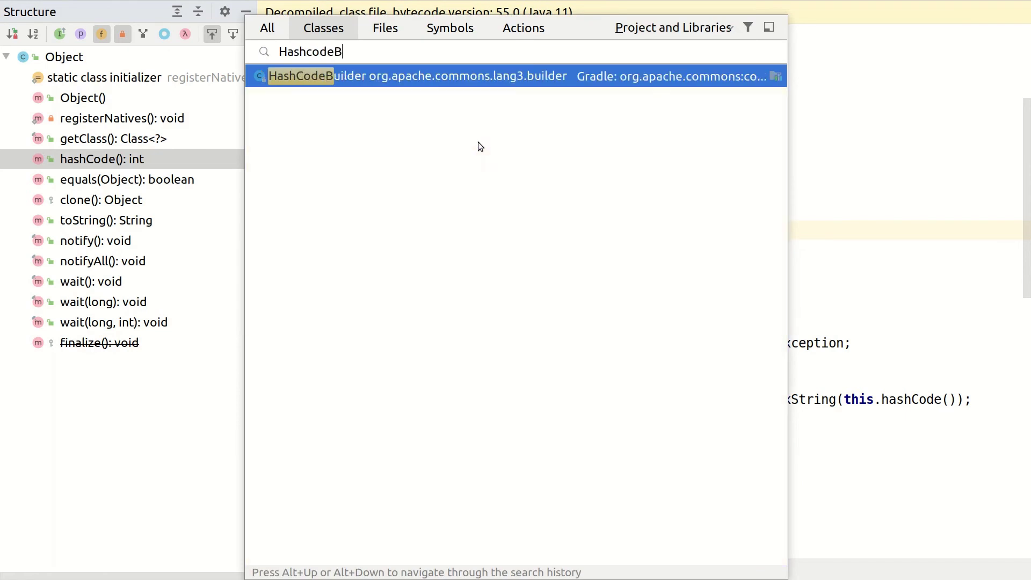
pyautogui.write('ToStringB')
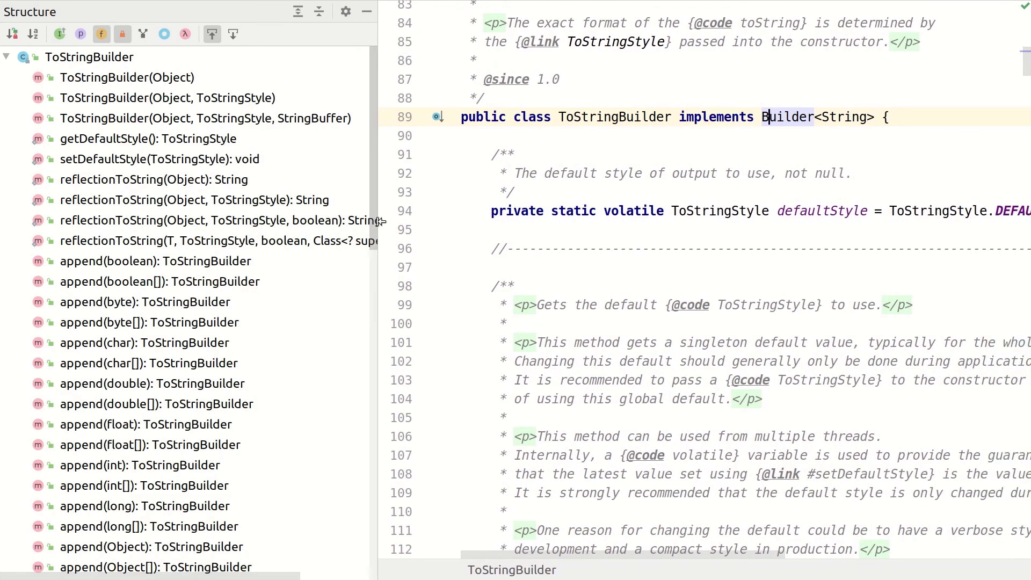
# Step: Navigate from the ToStringBuilder structure to the project's Person class via a 'Per' search
pyautogui.scroll(-3)
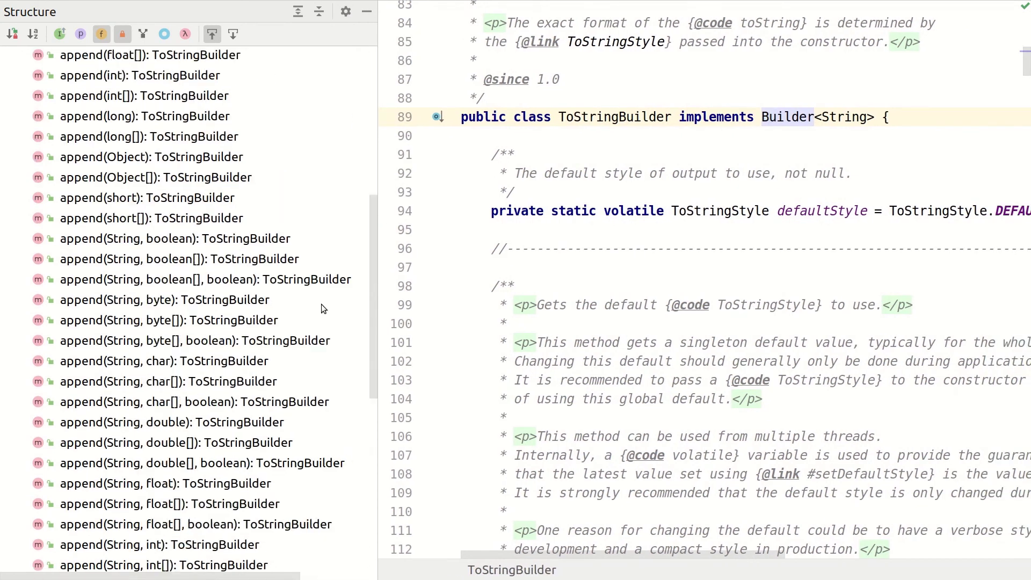
pyautogui.write('Per')
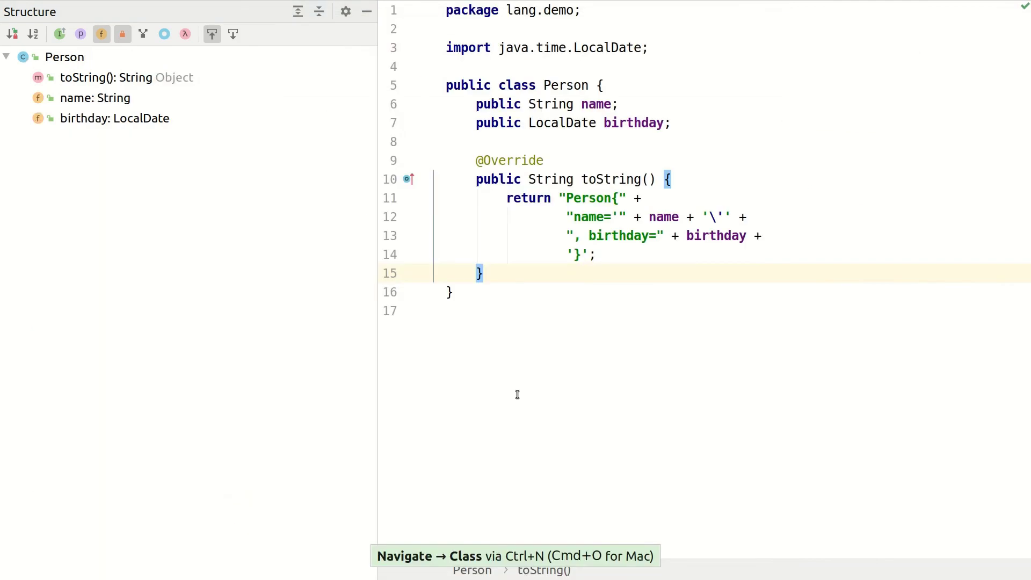
# Step: Select Person's whole toString return statement so it can be commented out
pyautogui.doubleClick(588, 217)
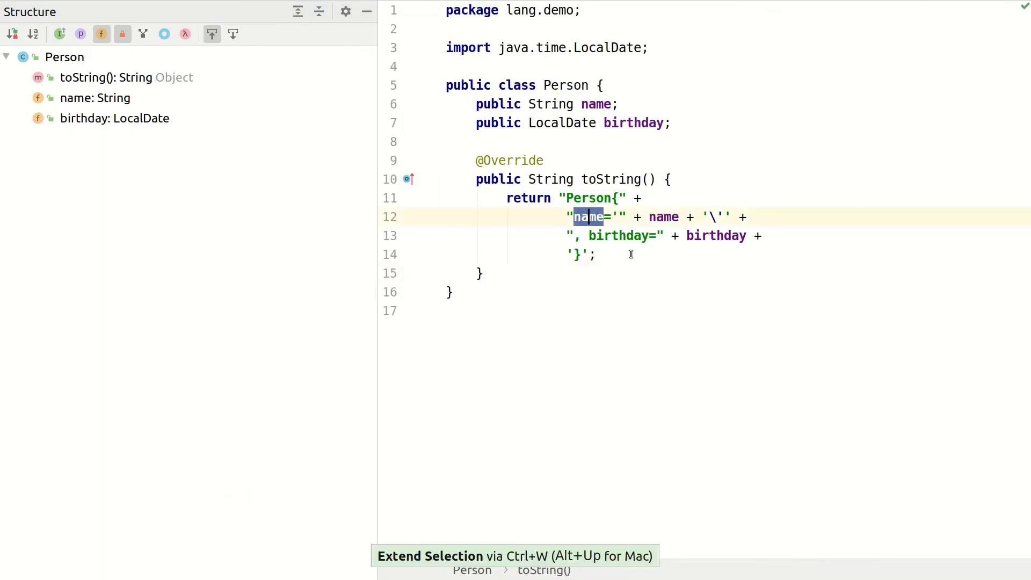
pyautogui.press('Ctrl+W')
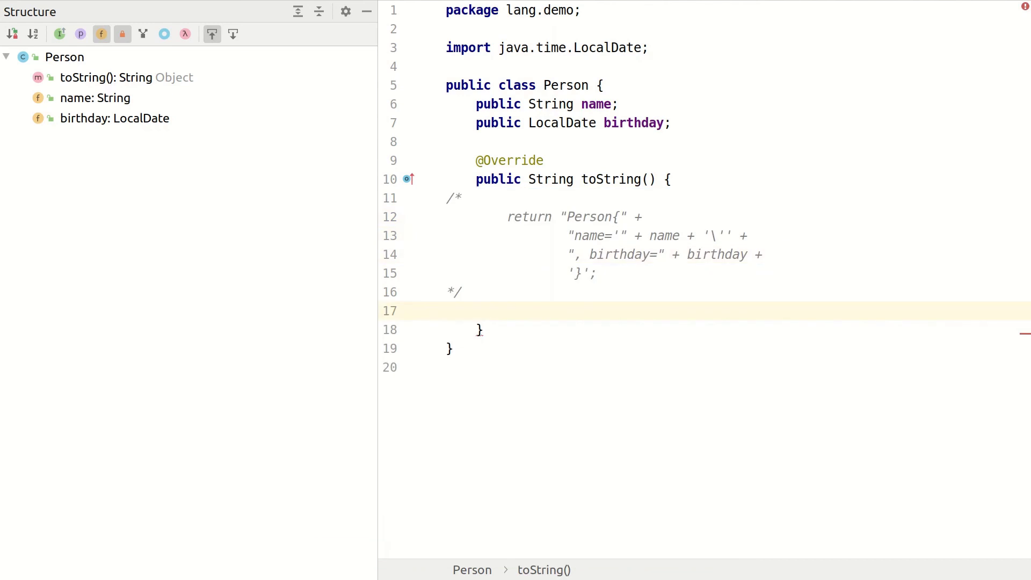
# Step: Make toString return ToStringBuilder.reflectionToString(this, ToStringStyle.SHORT_PREFIX_STYLE)
pyautogui.write('return ToStringBuilder.')
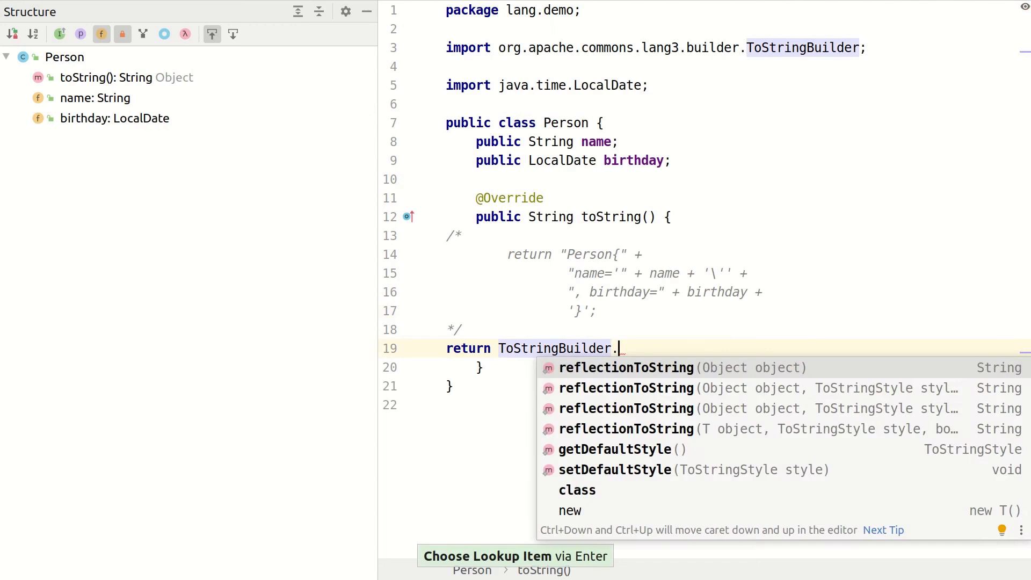
pyautogui.click(627, 368)
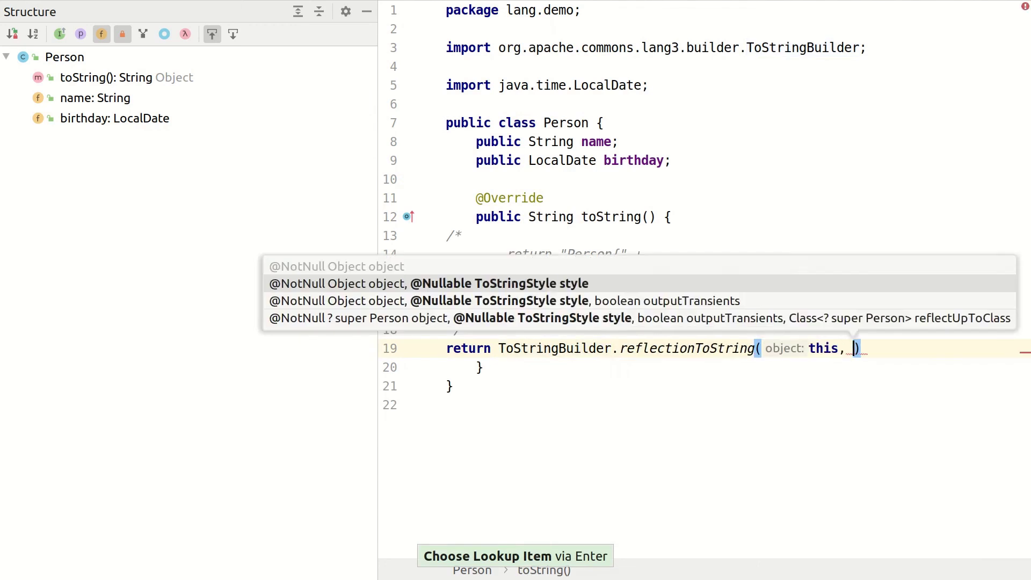
pyautogui.write('ToStringStyle.SHORT_PREFIX_STYLE')
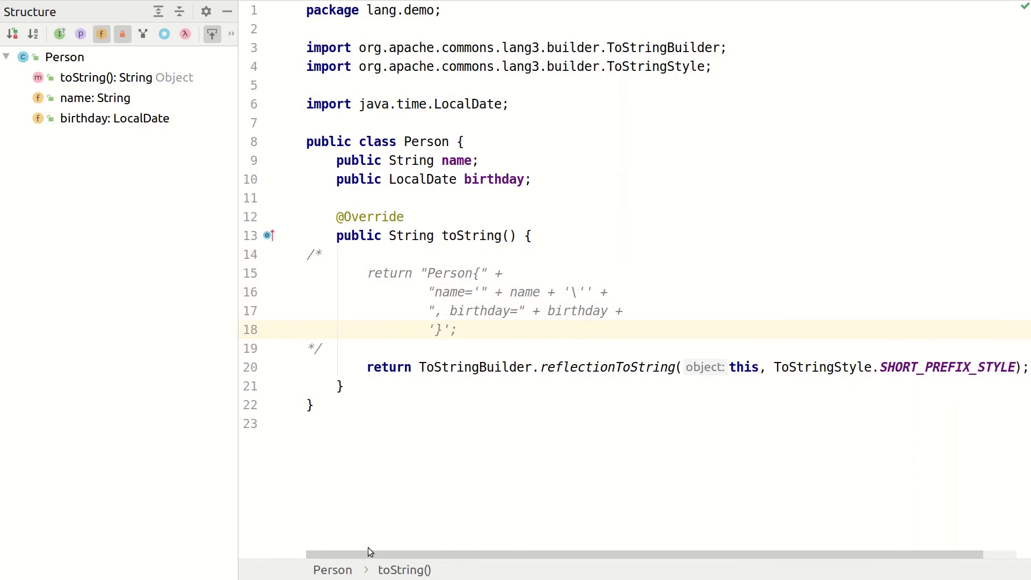
# Step: Navigate to the ToStringReflectionDemo test class via a 'TSRD' search
pyautogui.write('TSRD')
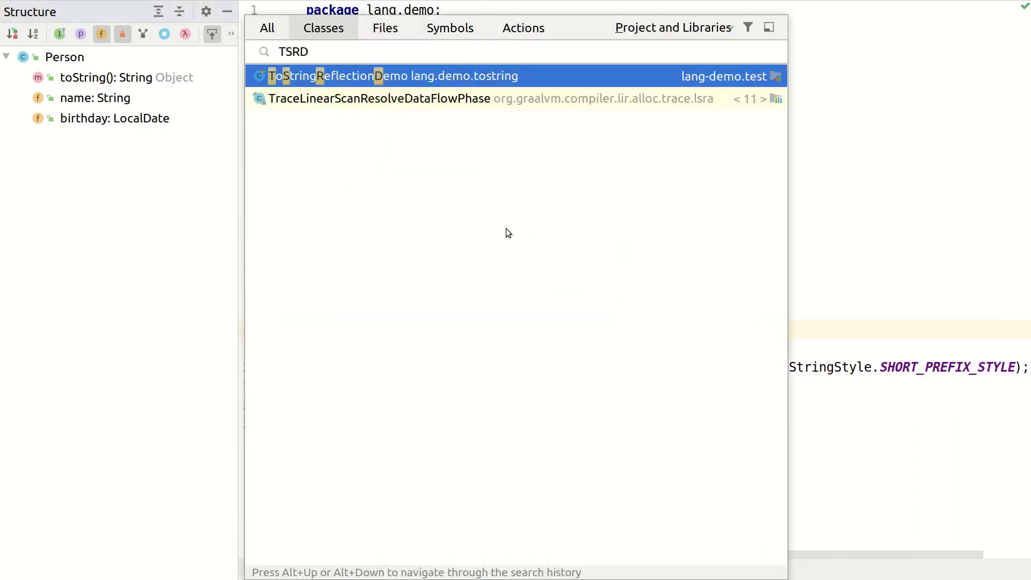
pyautogui.click(371, 75)
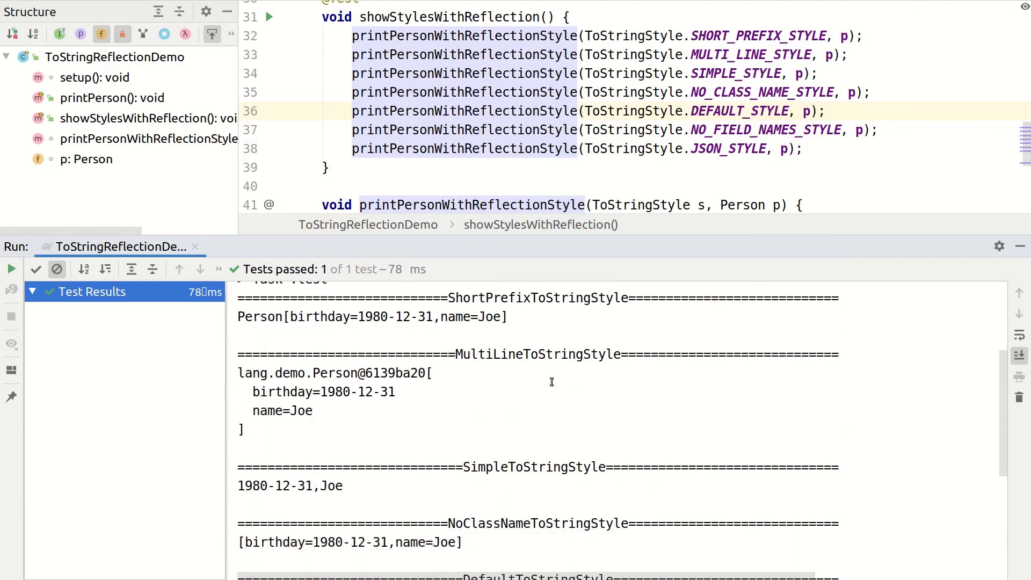
pyautogui.moveTo(744, 492)
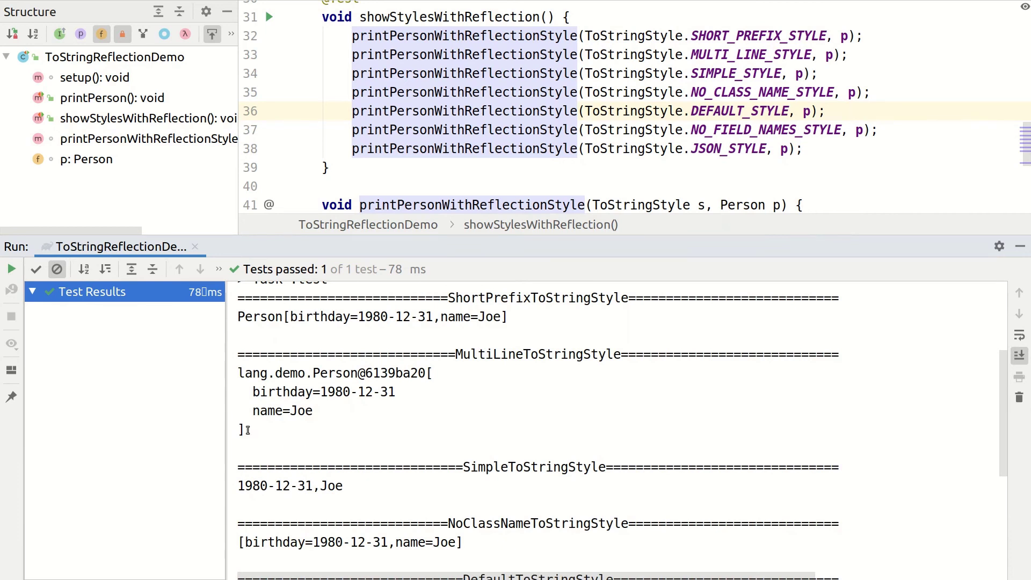
# Step: Select one style's printed Person output in the test results to compare formats
pyautogui.moveTo(238, 373); pyautogui.dragTo(245, 431)
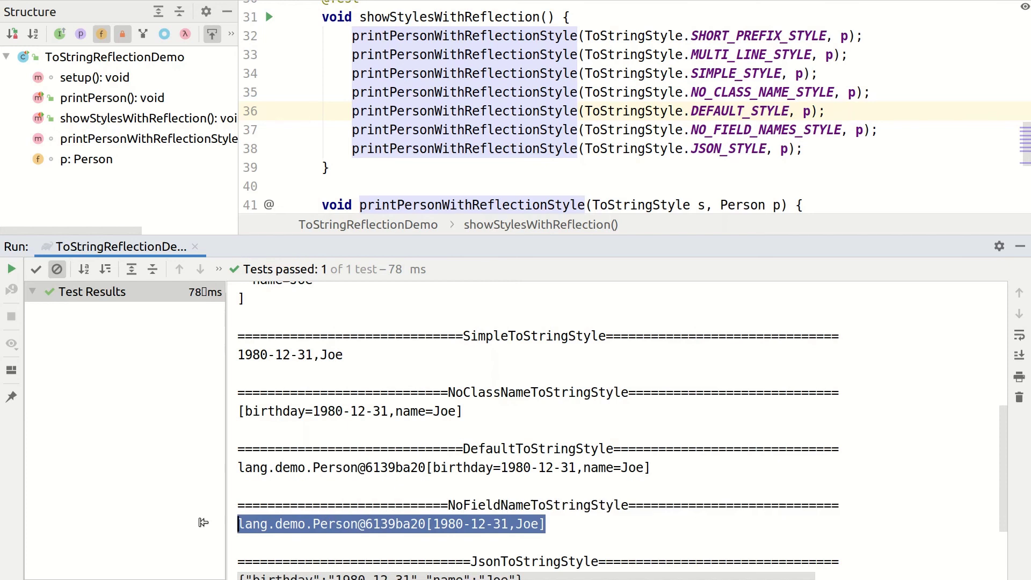
pyautogui.moveTo(206, 514)
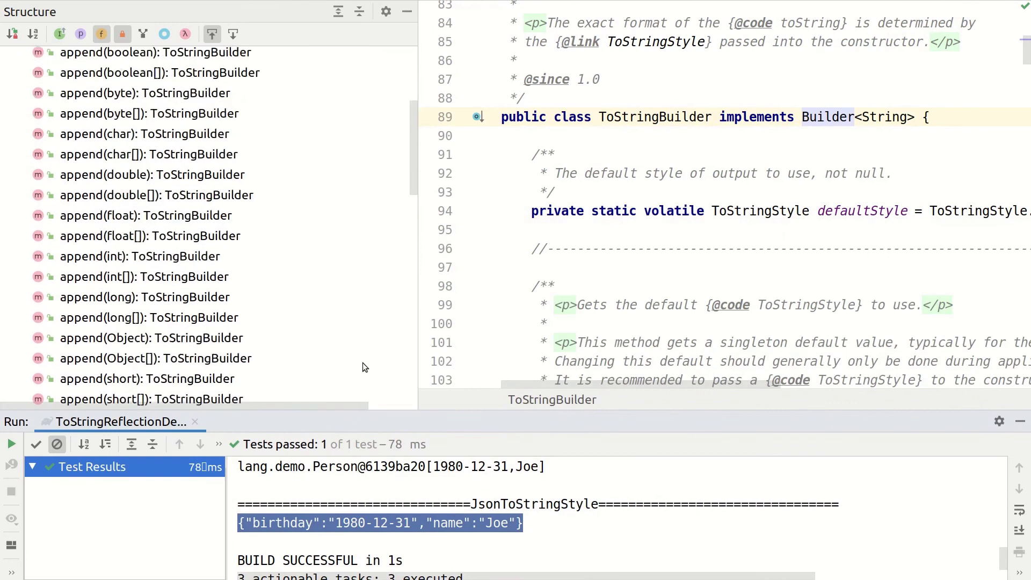
# Step: Review ToStringBuilder's append overloads and begin a new class search with 'T'
pyautogui.scroll(-3)
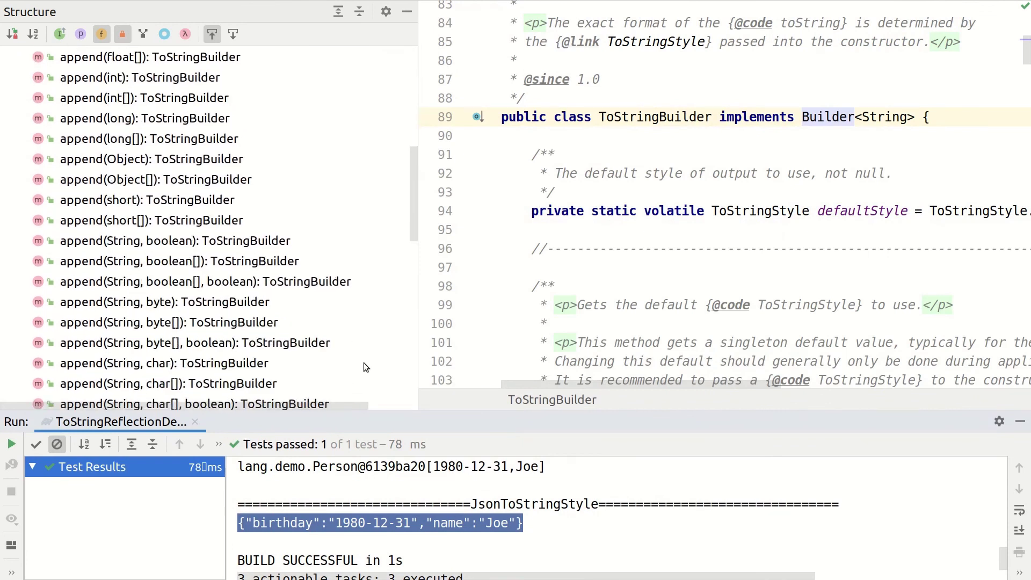
pyautogui.scroll(-3)
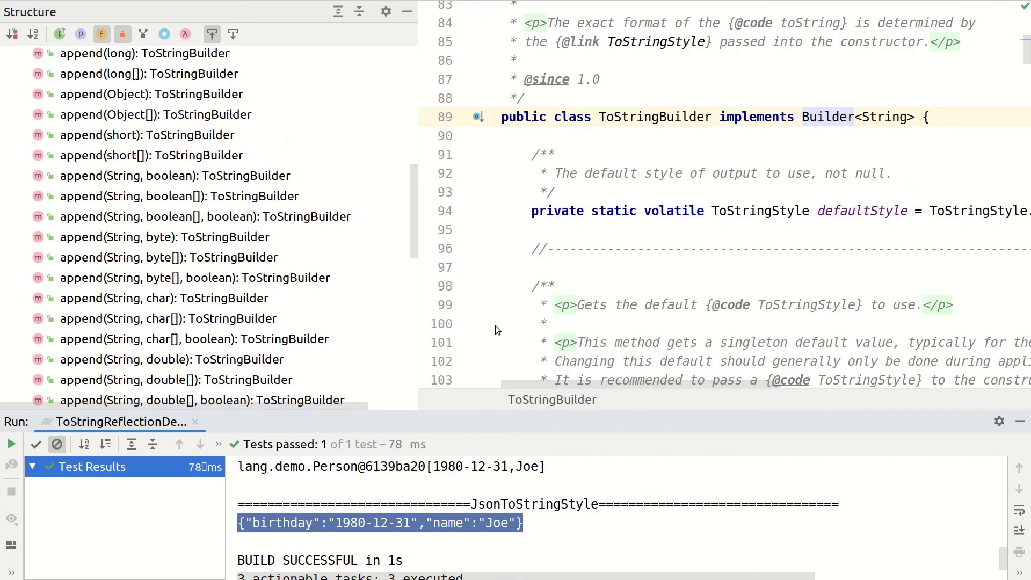
pyautogui.moveTo(551, 313)
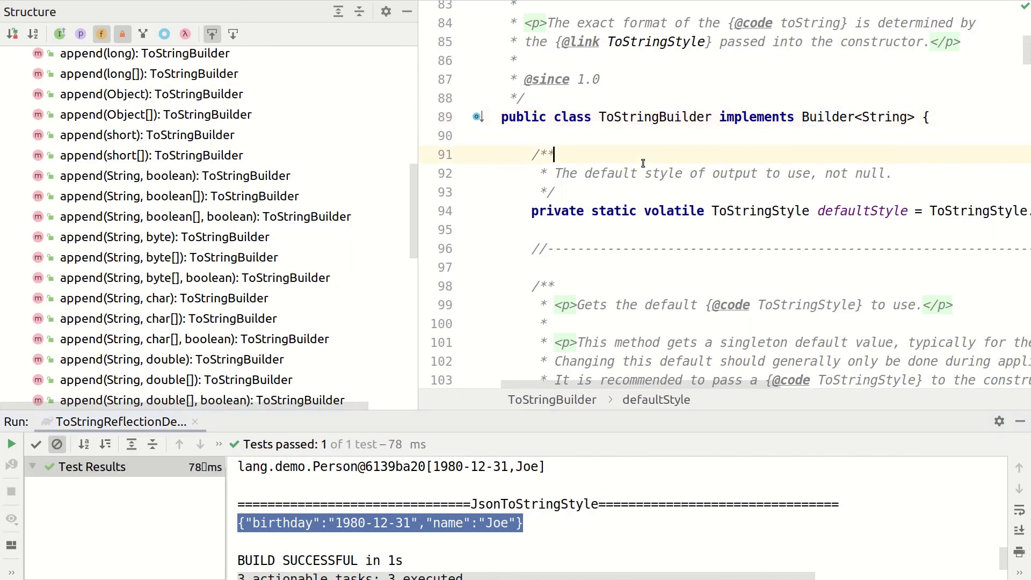
pyautogui.write('T')
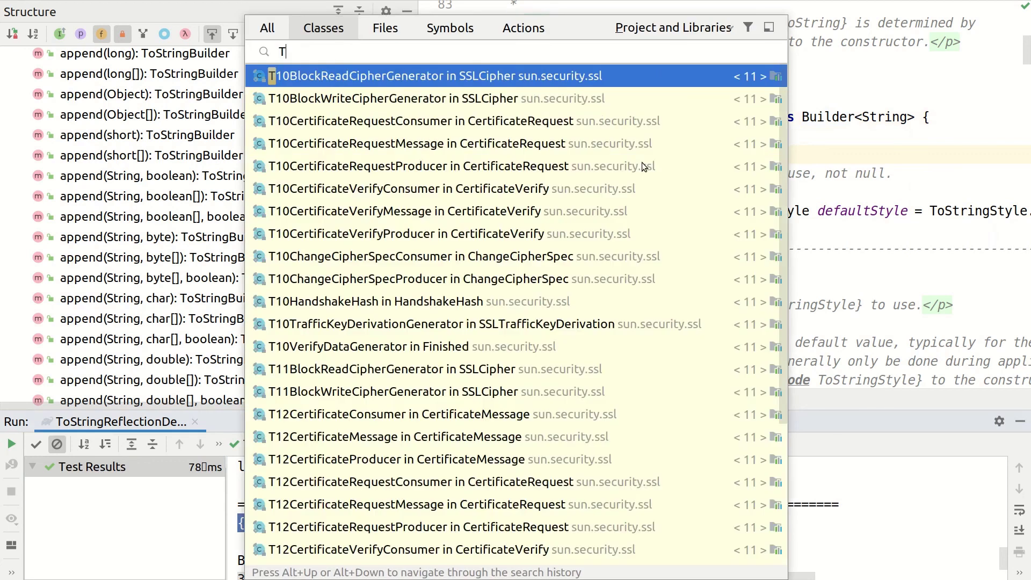
# Step: Locate ToStringAppendDemo via the class search and run its printWithAppend test
pyautogui.write('SA')
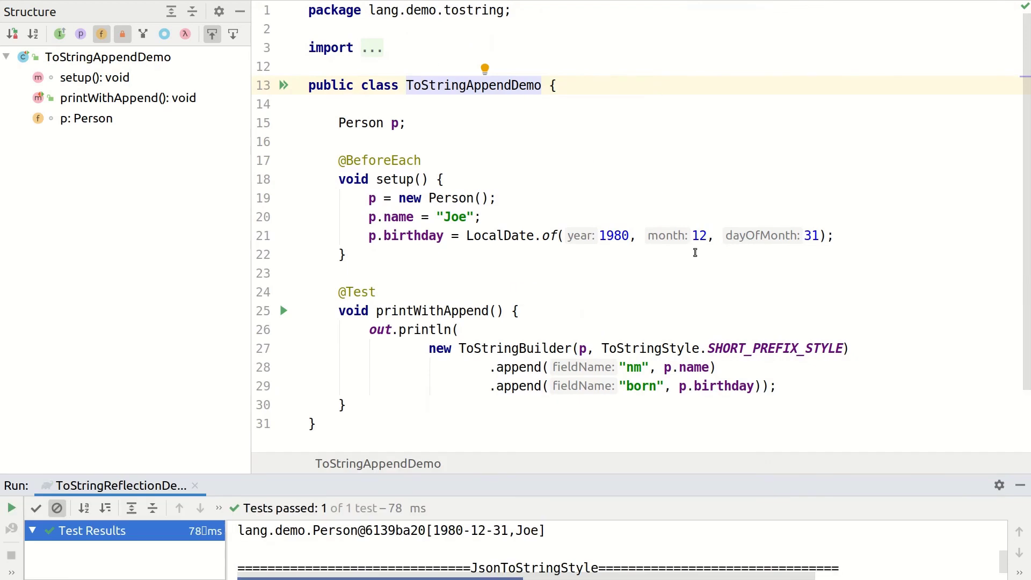
pyautogui.click(363, 348)
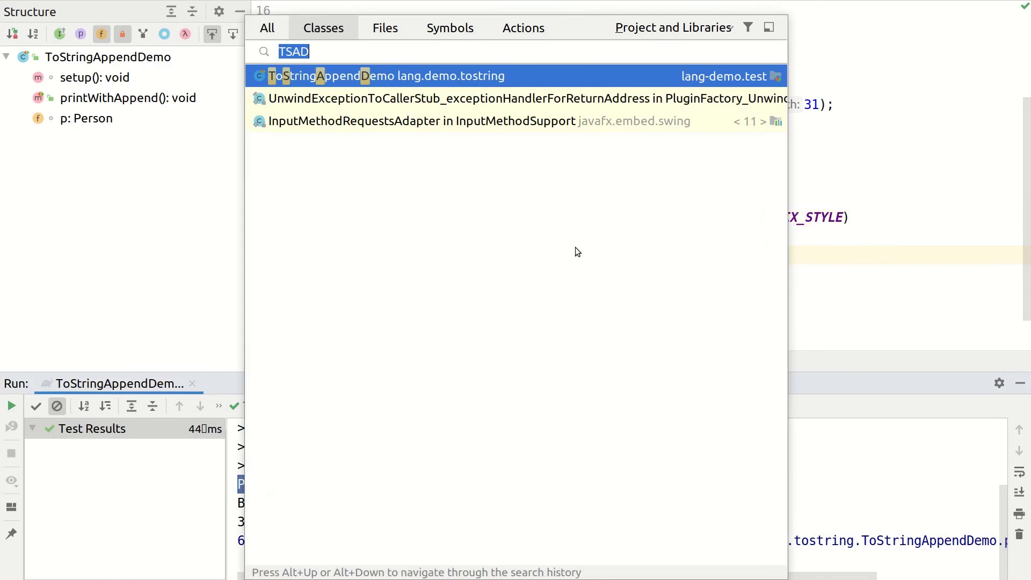
# Step: View EqualsBuilder's javadoc usage example, then search for EqualsReflectionDemo
pyautogui.write('Equ')
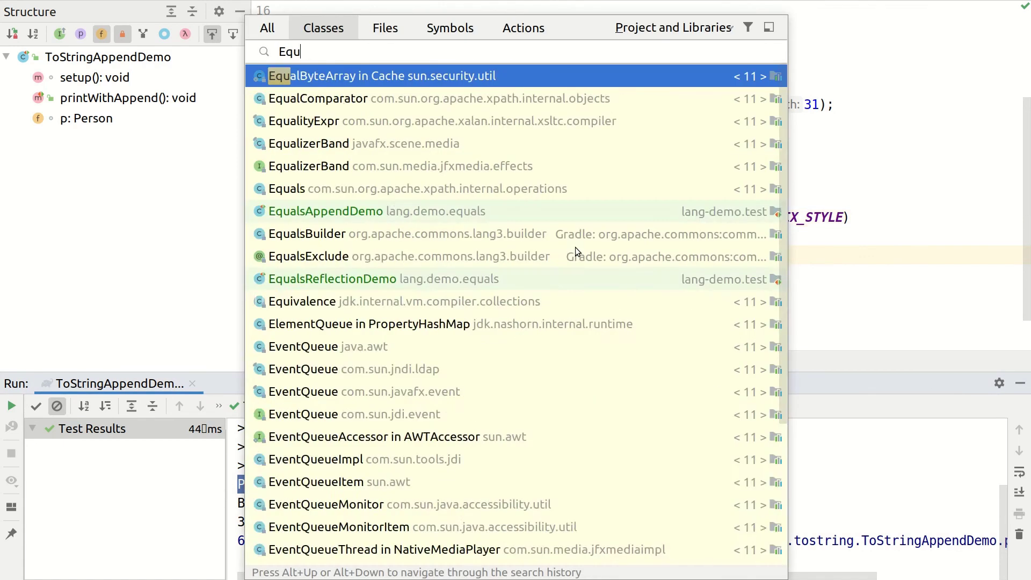
pyautogui.write('B')
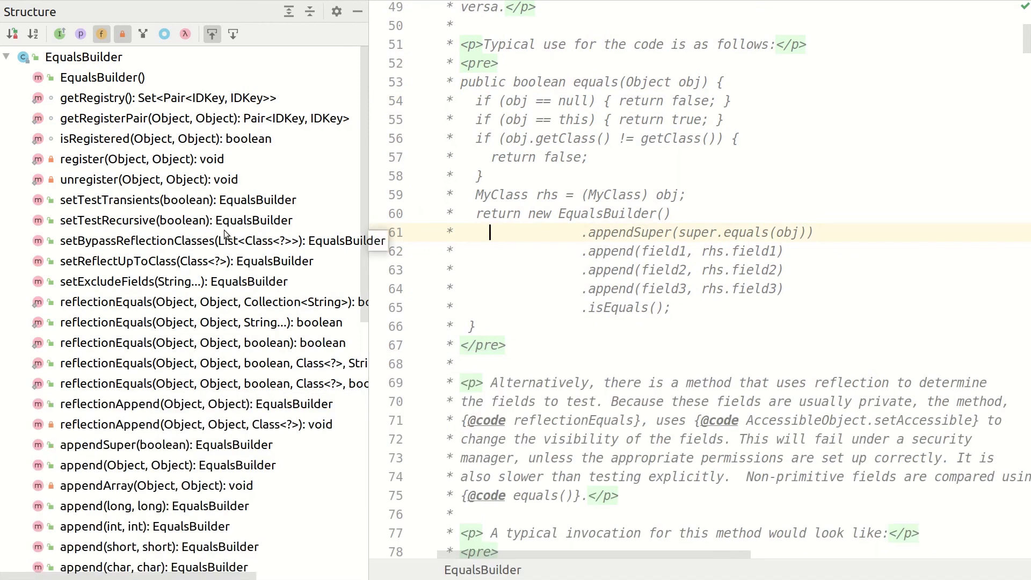
pyautogui.scroll(-3)
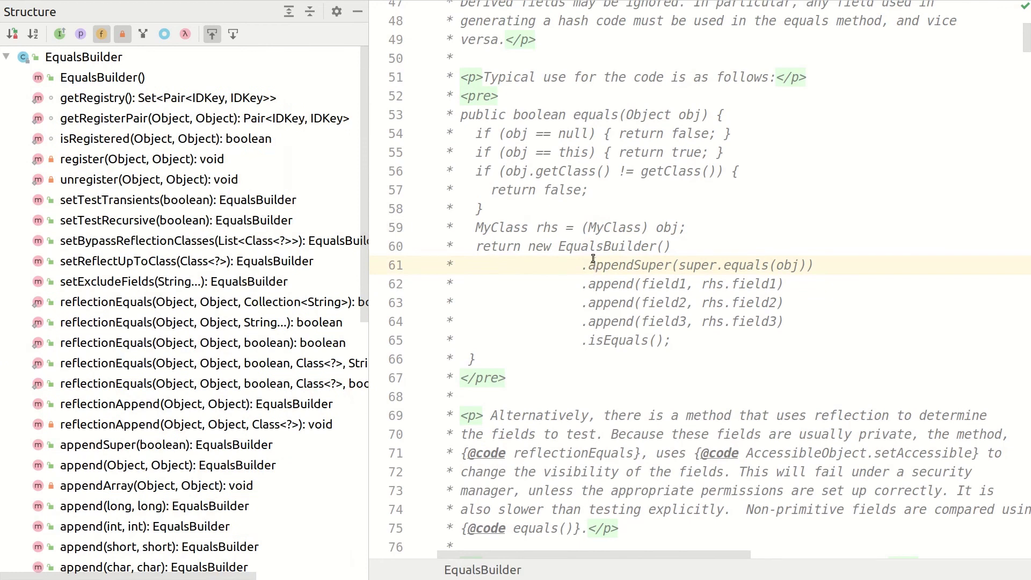
pyautogui.write('ReflectionDemo')
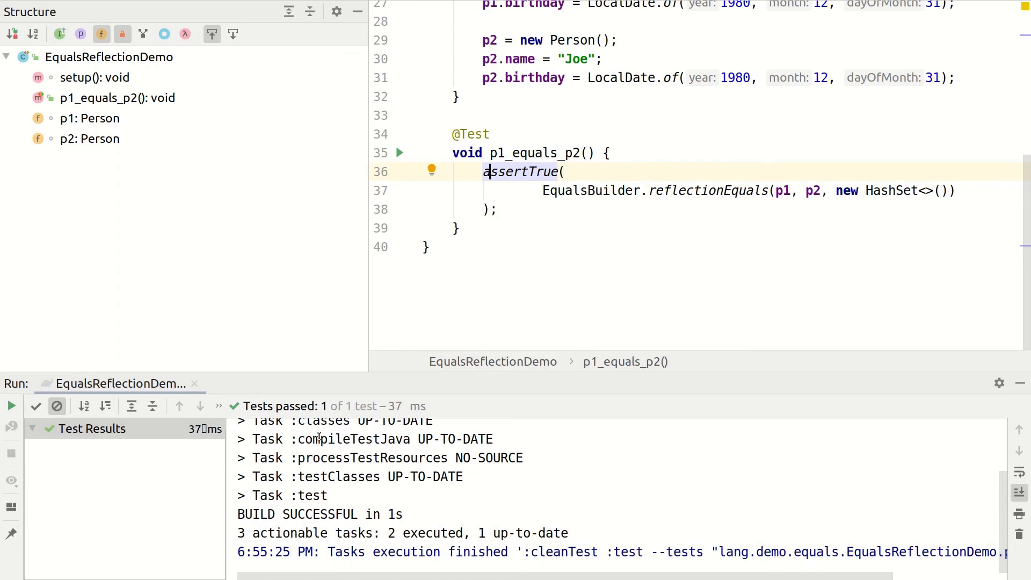
# Step: Return from the EqualsReflectionDemo test to the EqualsBuilder source
pyautogui.press('Shift Shift')
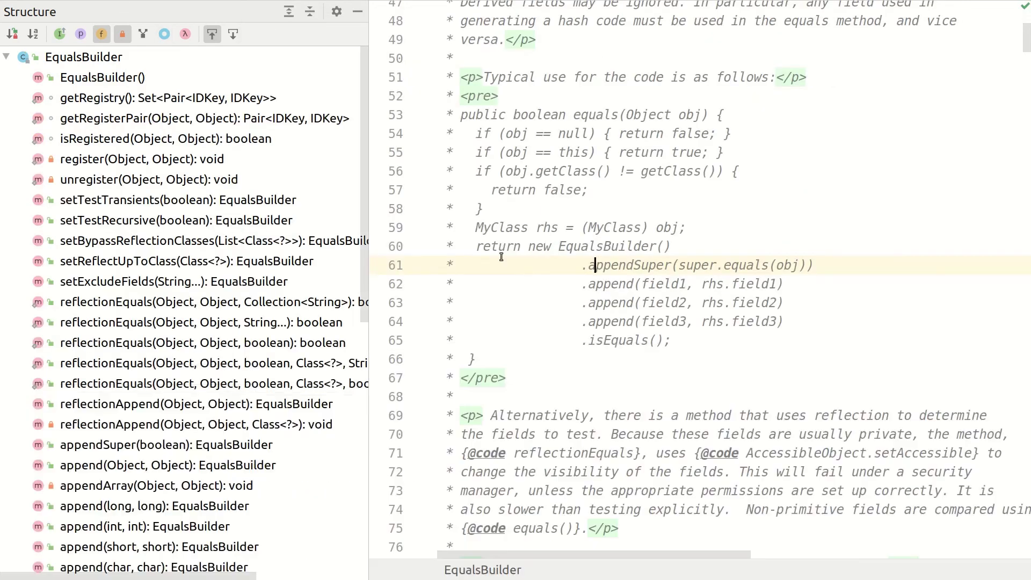
pyautogui.scroll(-3)
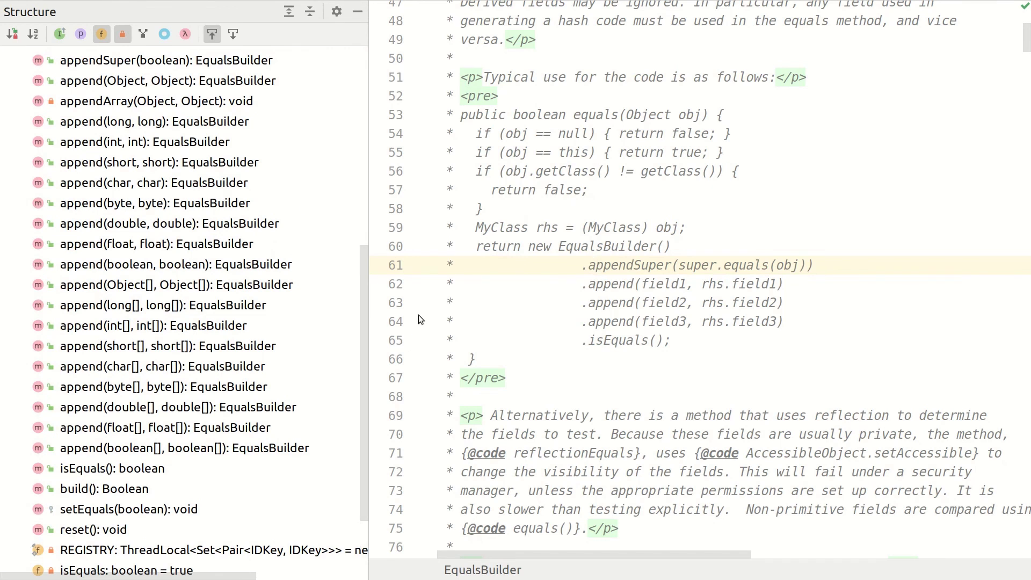
pyautogui.click(597, 264)
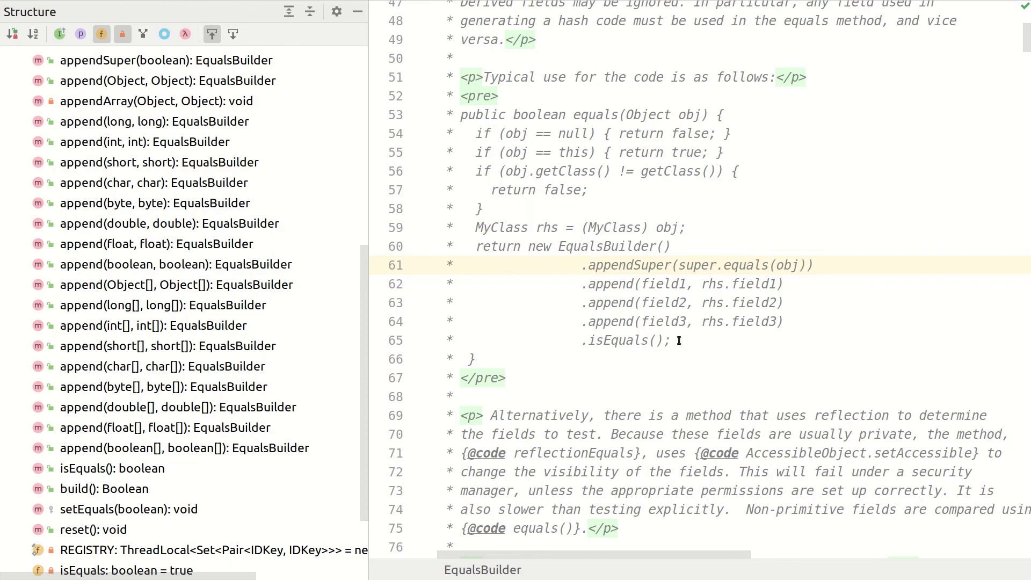
pyautogui.moveTo(473, 151); pyautogui.dragTo(669, 341)
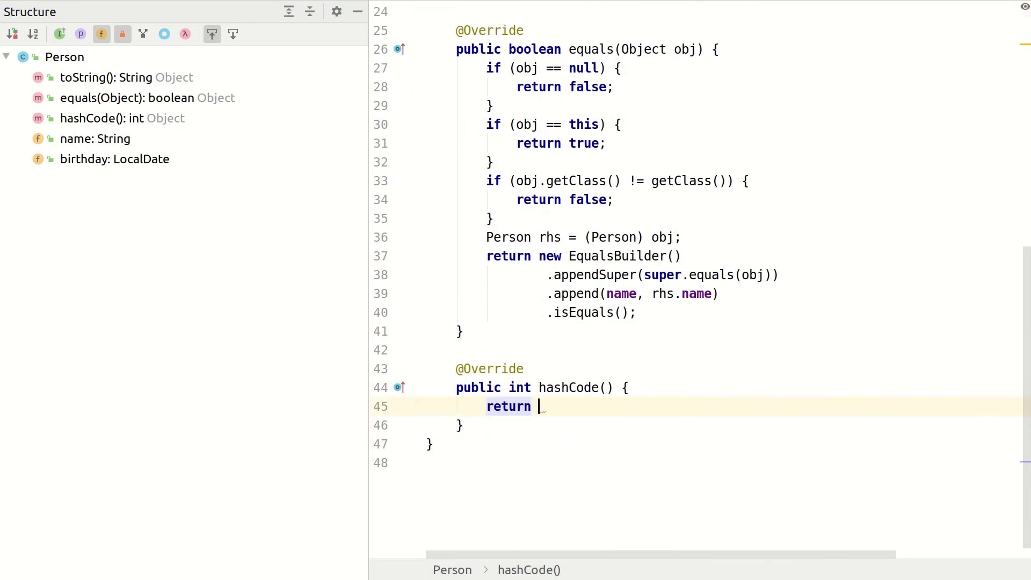
# Step: Make Person's hashCode return HashCodeBuilder.reflectionHashCode(this)
pyautogui.write('HashCodeBuilder.ref')
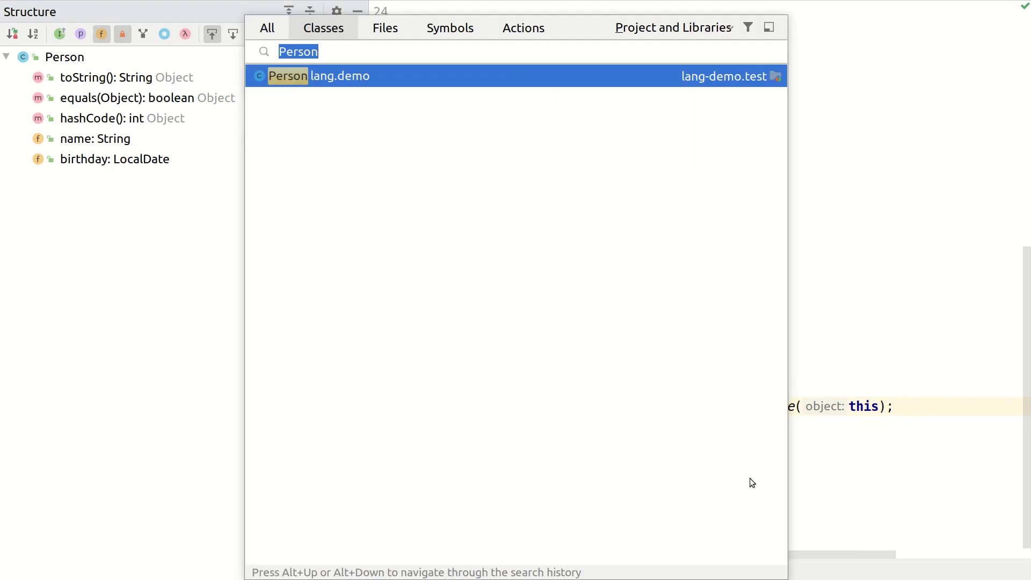
# Step: Open HashcodeAppendDemo via Go to Class ('HashAp') and select the whole HashCodeBuilder append expression
pyautogui.write('HashAp')
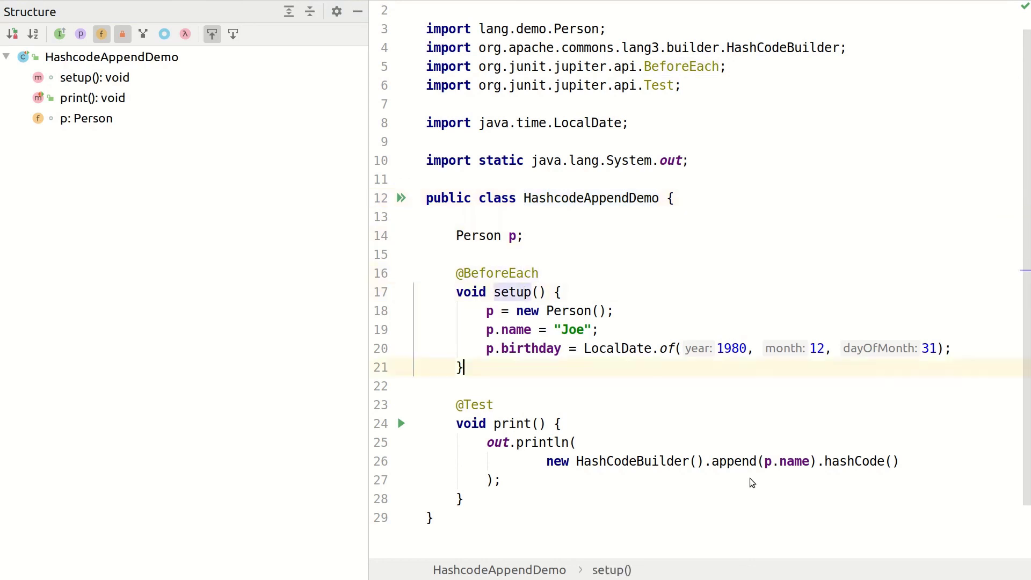
pyautogui.click(564, 461)
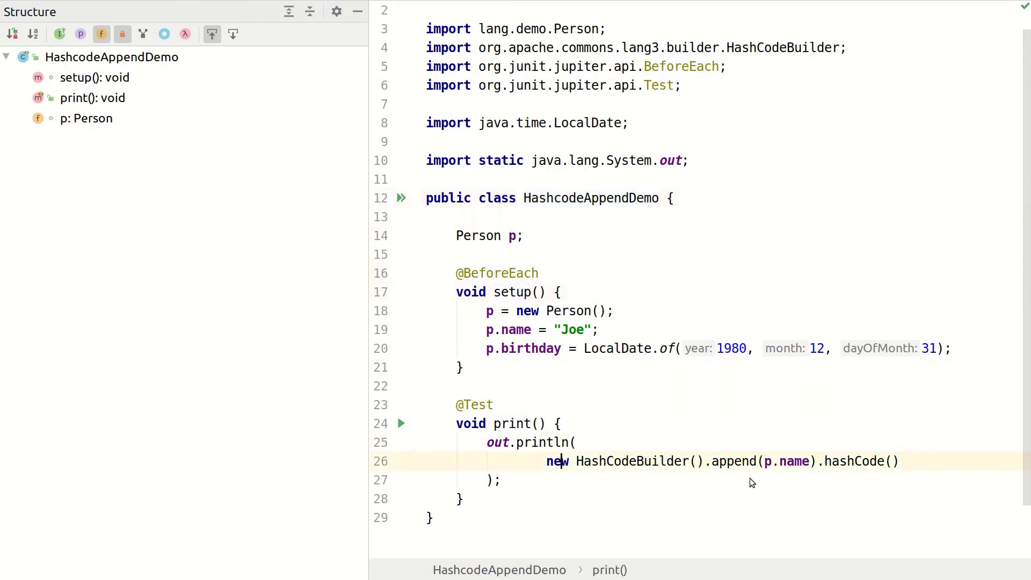
pyautogui.press('Ctrl+W')
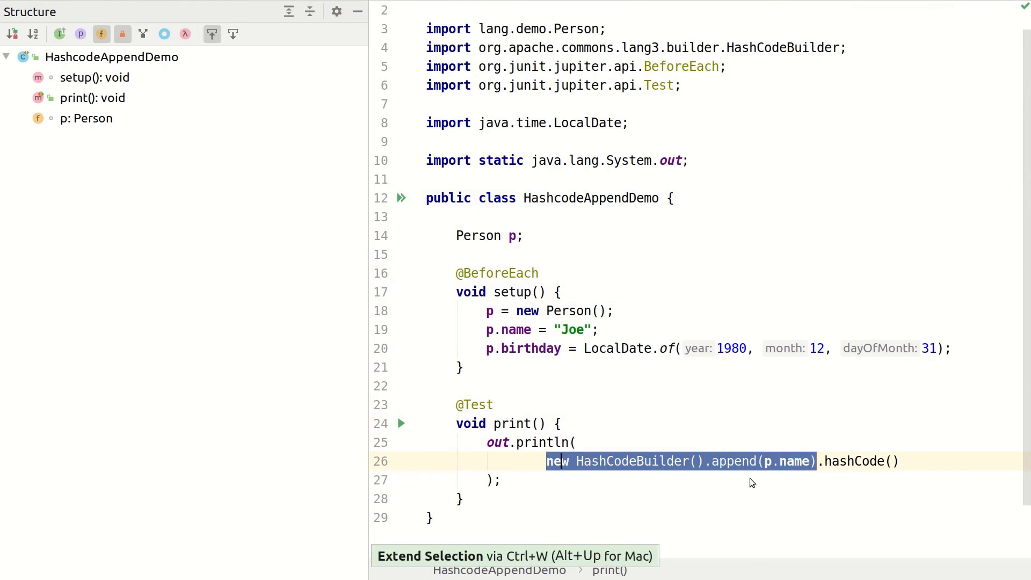
pyautogui.press('Ctrl+W')
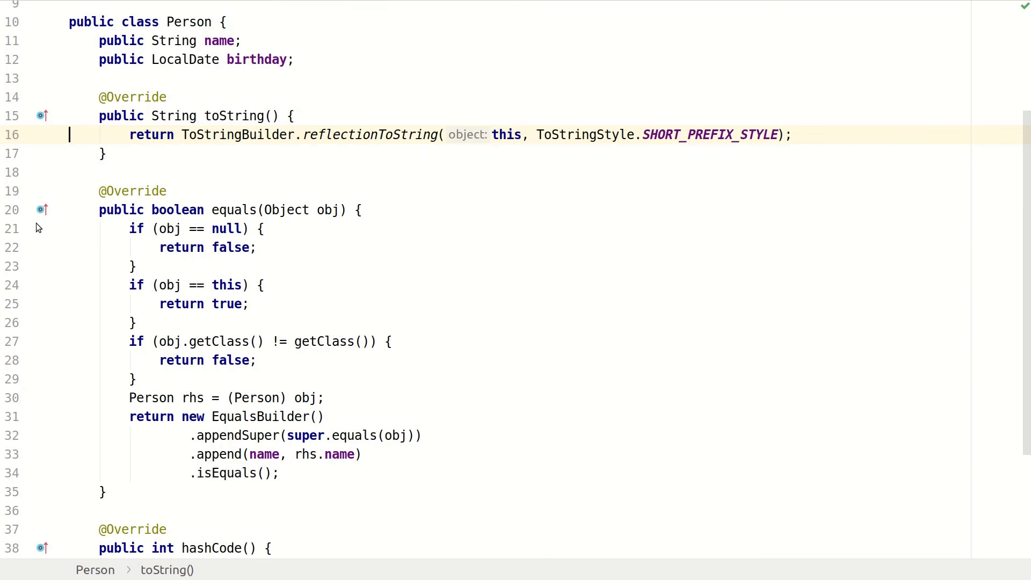
pyautogui.scroll(-3)
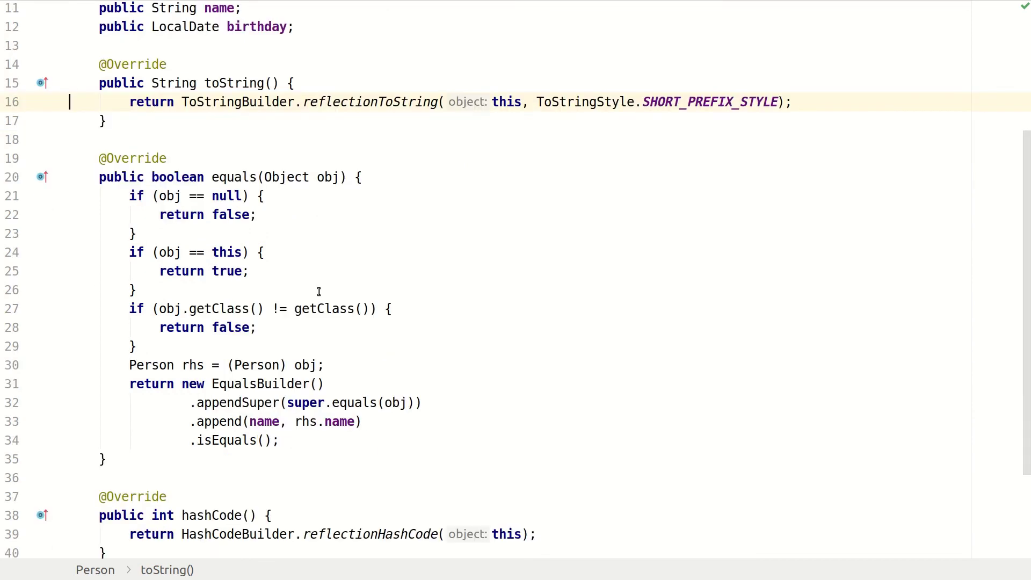
pyautogui.scroll(-3)
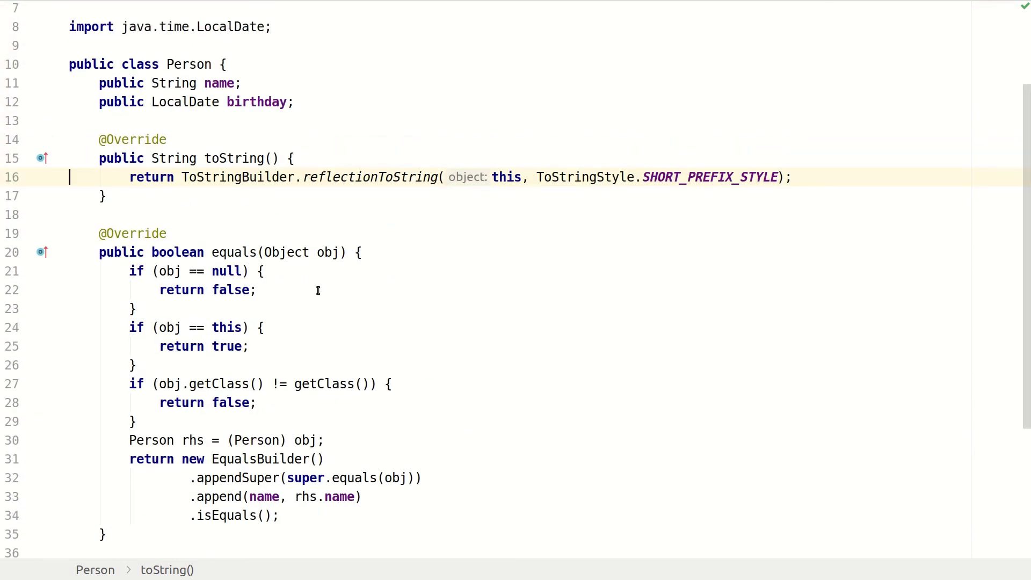
pyautogui.scroll(-3)
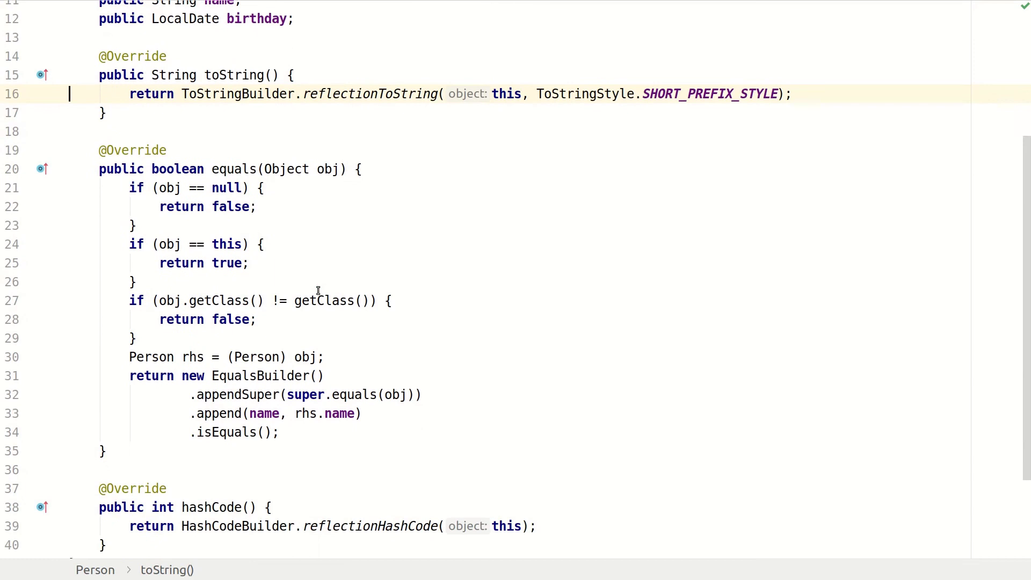
pyautogui.scroll(-3)
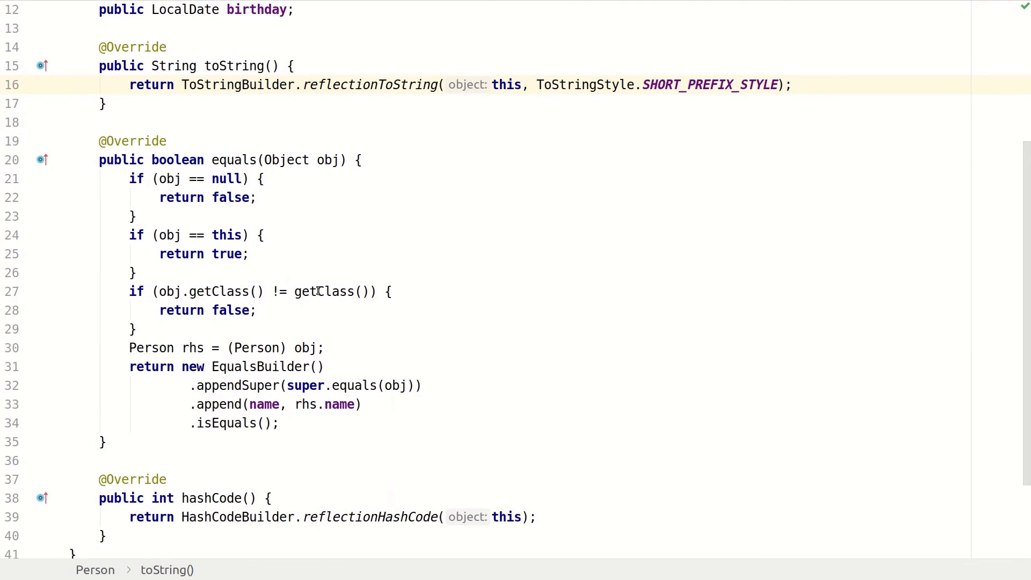